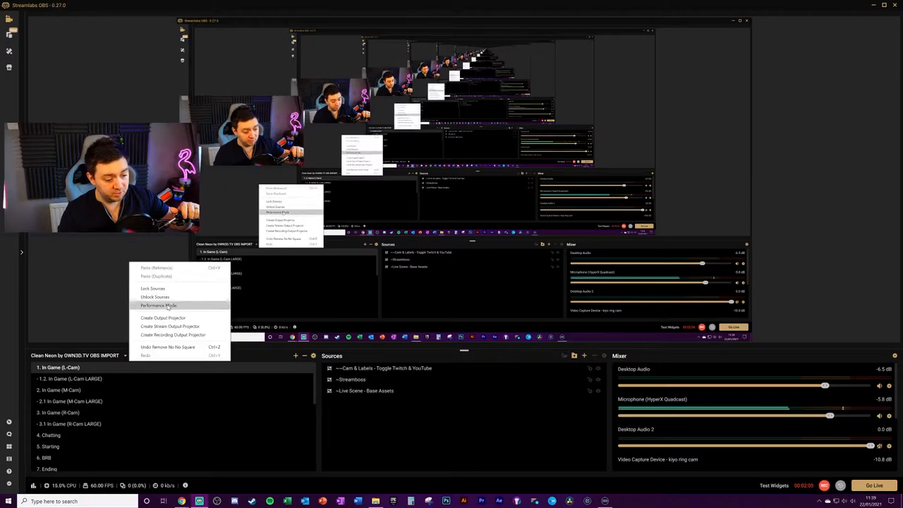
# - Turn on Performance Mode from the preview's right-click menu
pyautogui.click(159, 306)
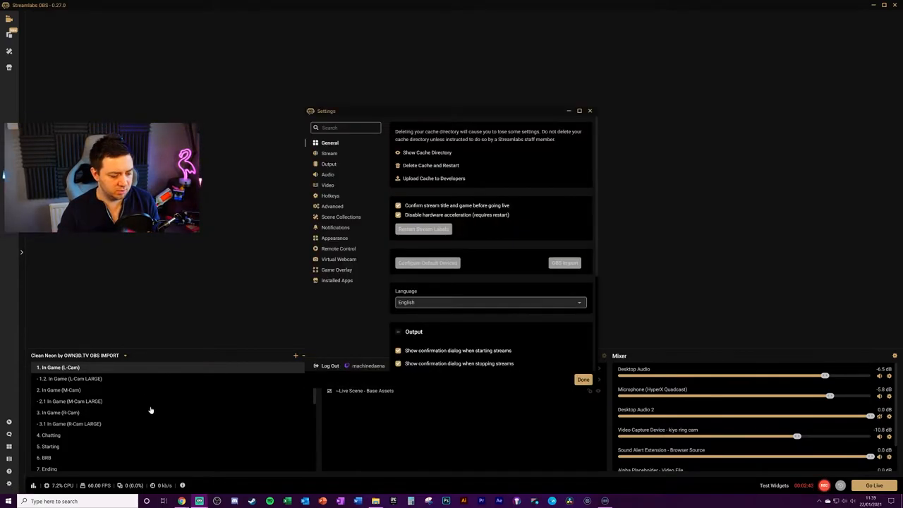
# - Show the Hotkeys settings with Toggle Performance Mode bound to Ctrl+Shift+P
pyautogui.click(330, 196)
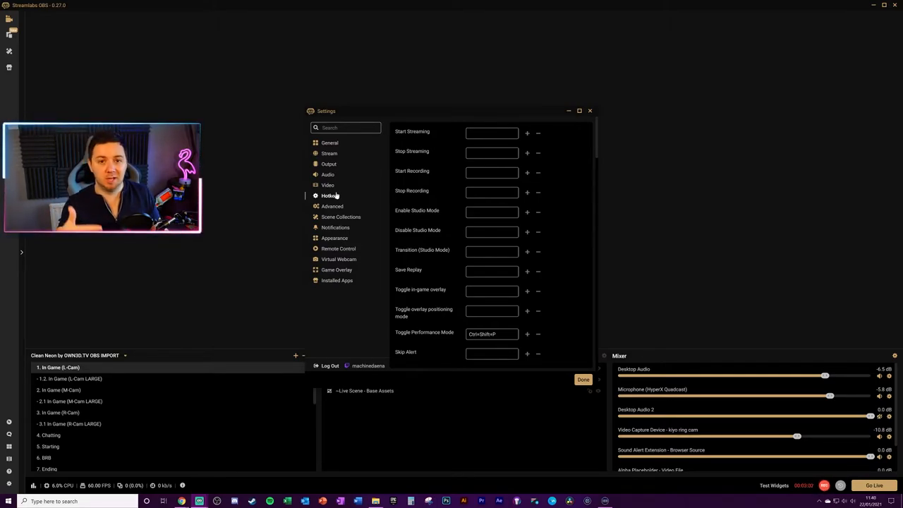
pyautogui.click(492, 333)
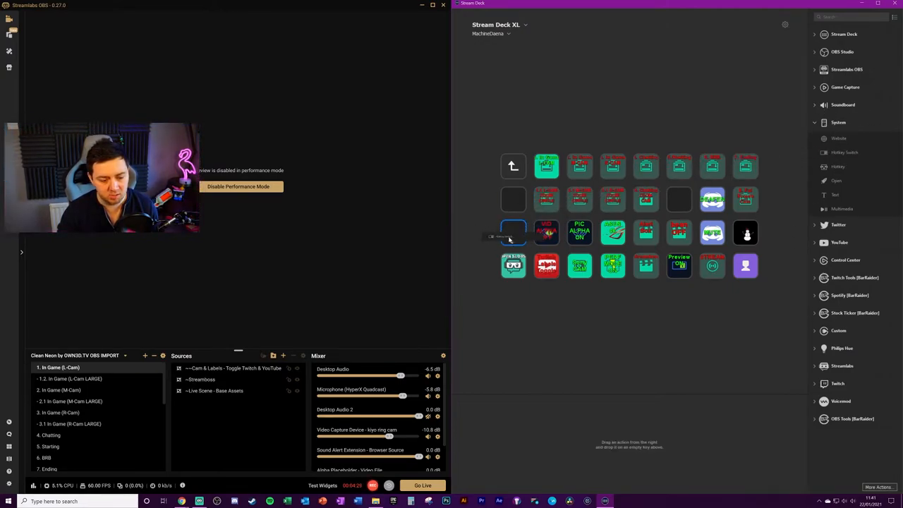
# - Title the hotkey switch key PERF ON and record Ctrl+Shift+P as Hotkey 1
pyautogui.click(513, 232)
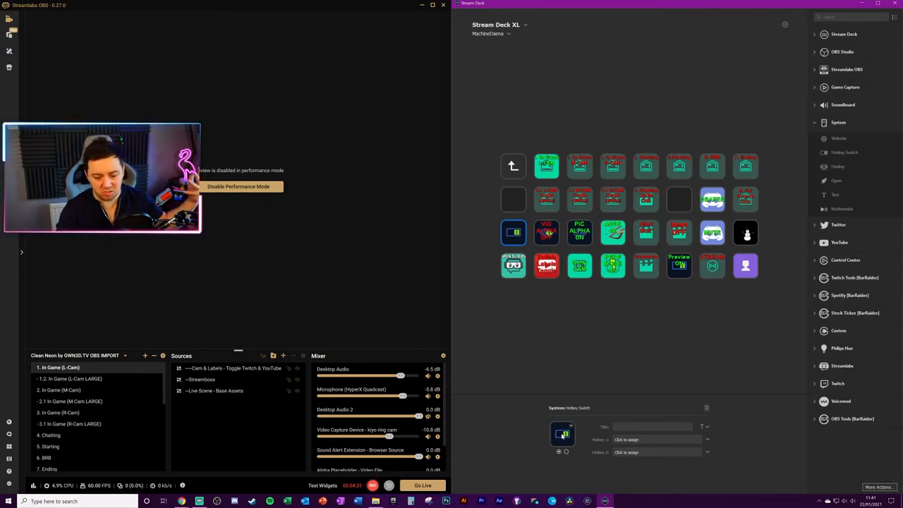
pyautogui.click(562, 433)
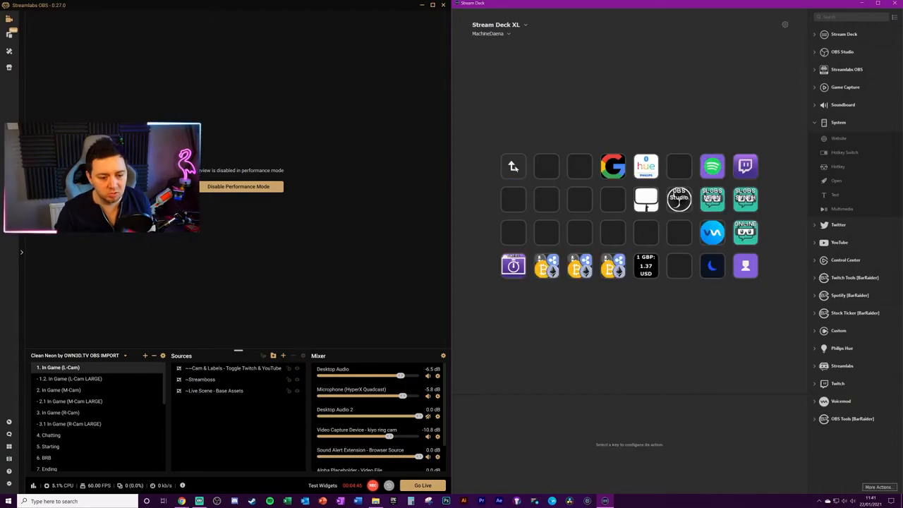
pyautogui.click(512, 232)
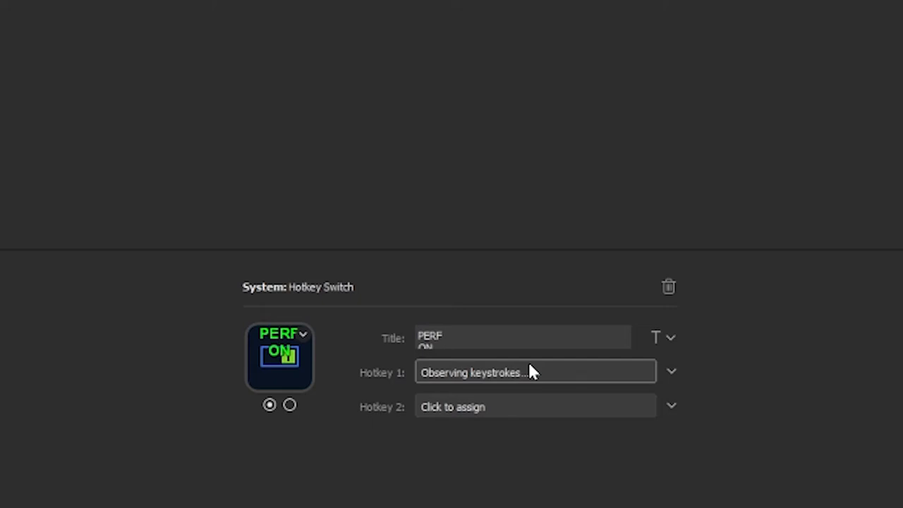
pyautogui.press('ctrl+shift+p')
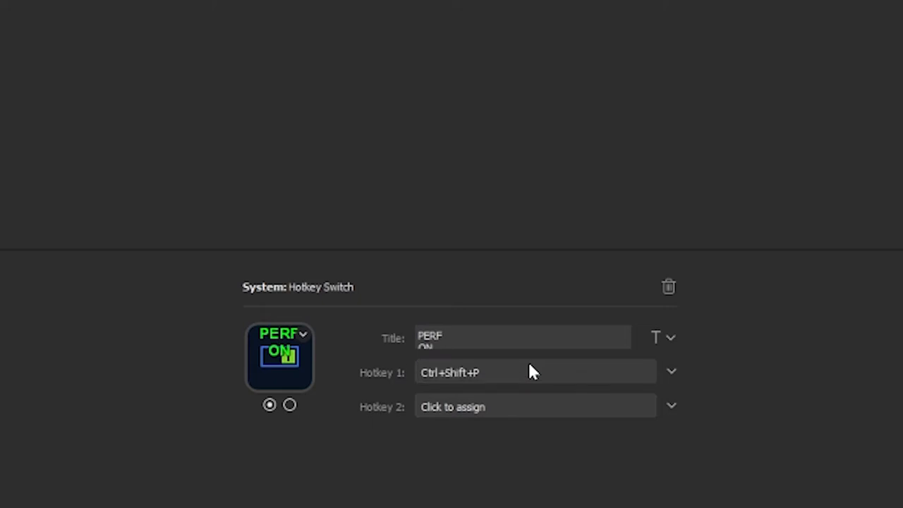